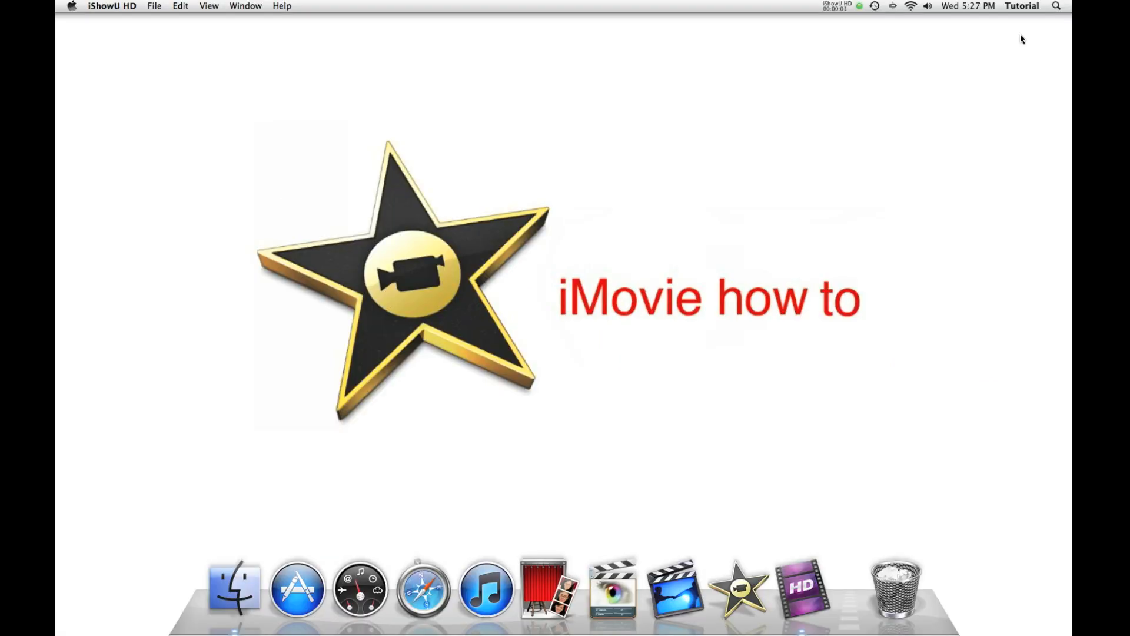
mouse_move(1015, 56)
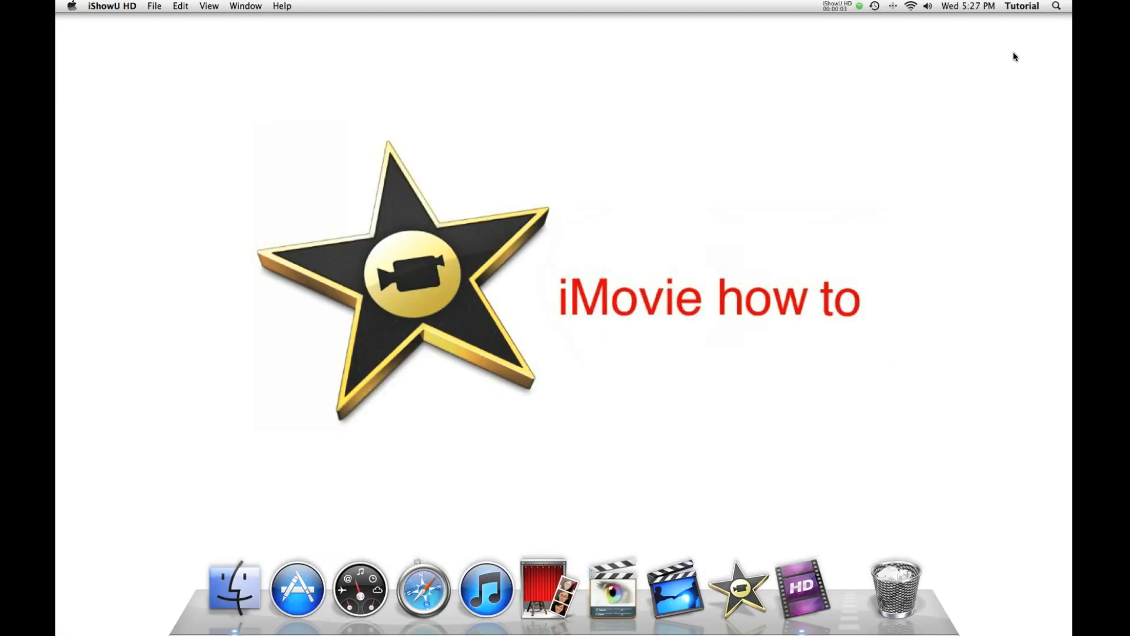
mouse_move(739, 587)
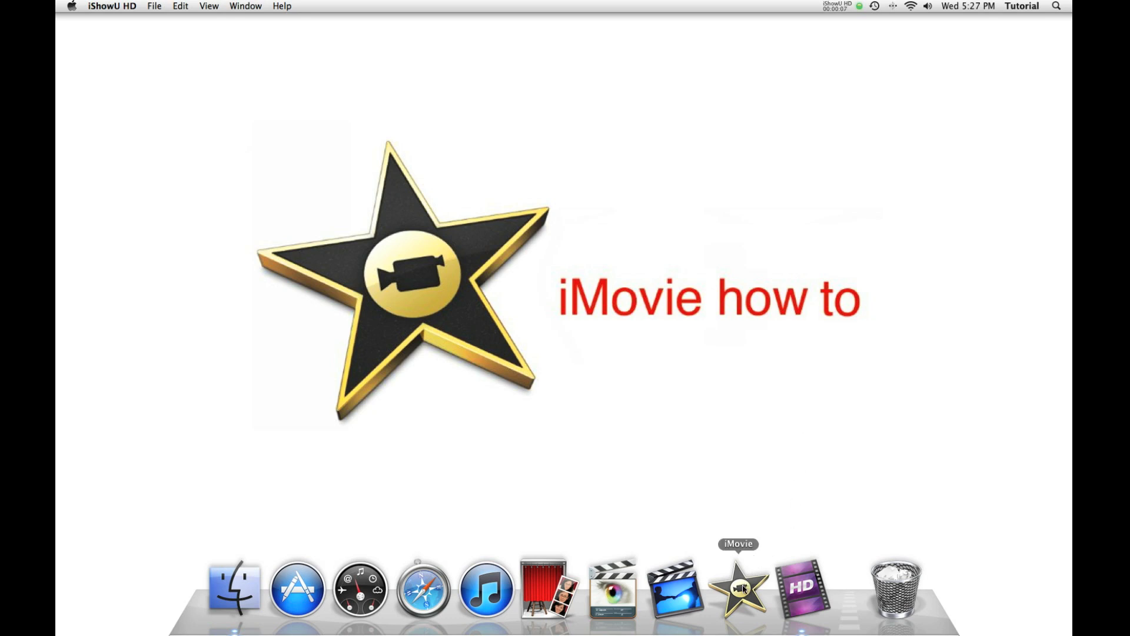
Launch iMovie from the Dock so the project and event libraries appear.
left_click(737, 586)
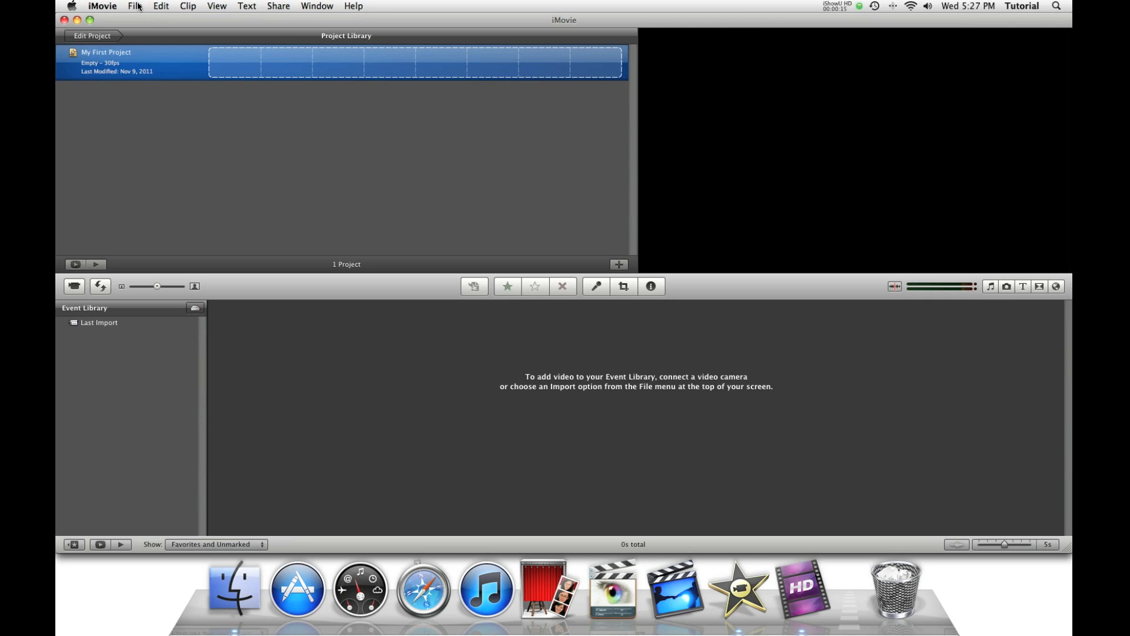
Create a new project named 'Tutorial' with No Theme via File > New Project.
left_click(134, 6)
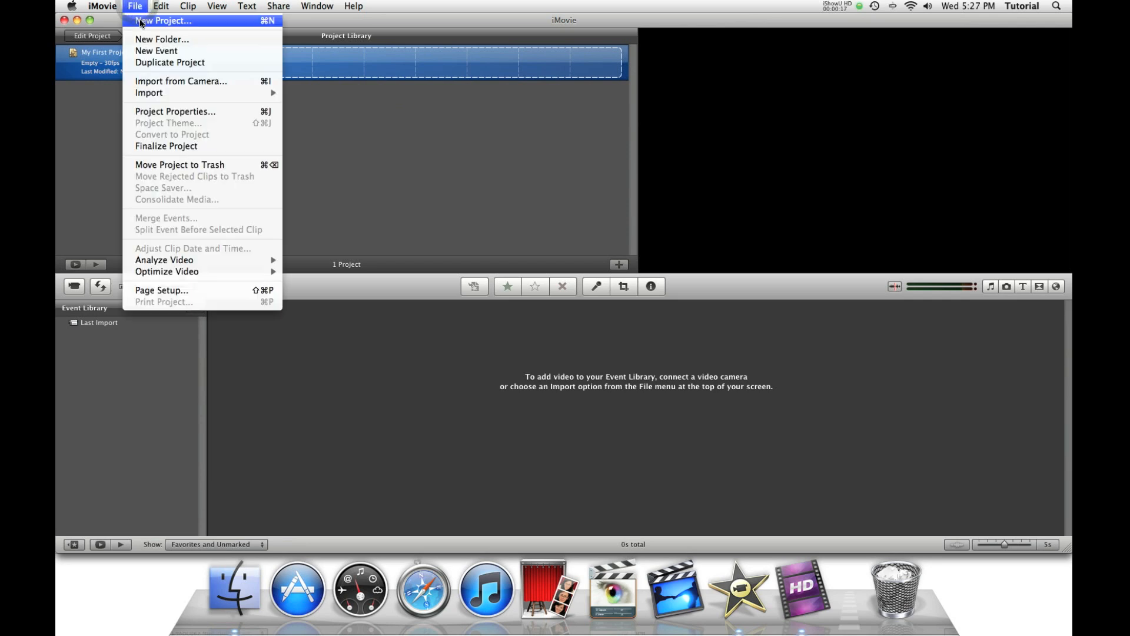
left_click(165, 20)
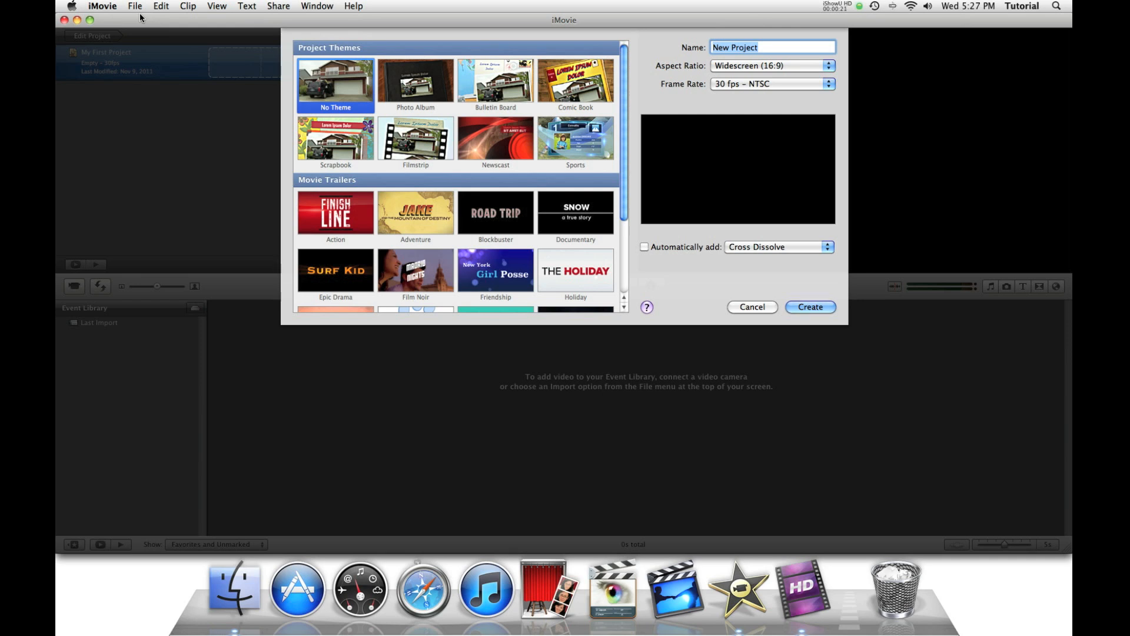
type("Tu")
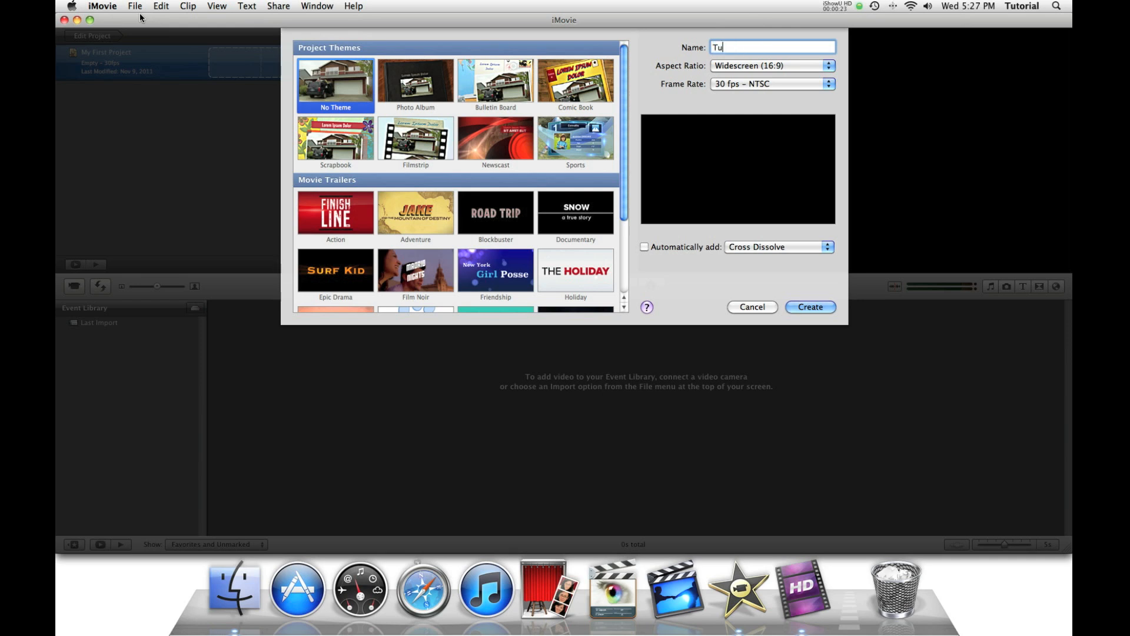
type("tu")
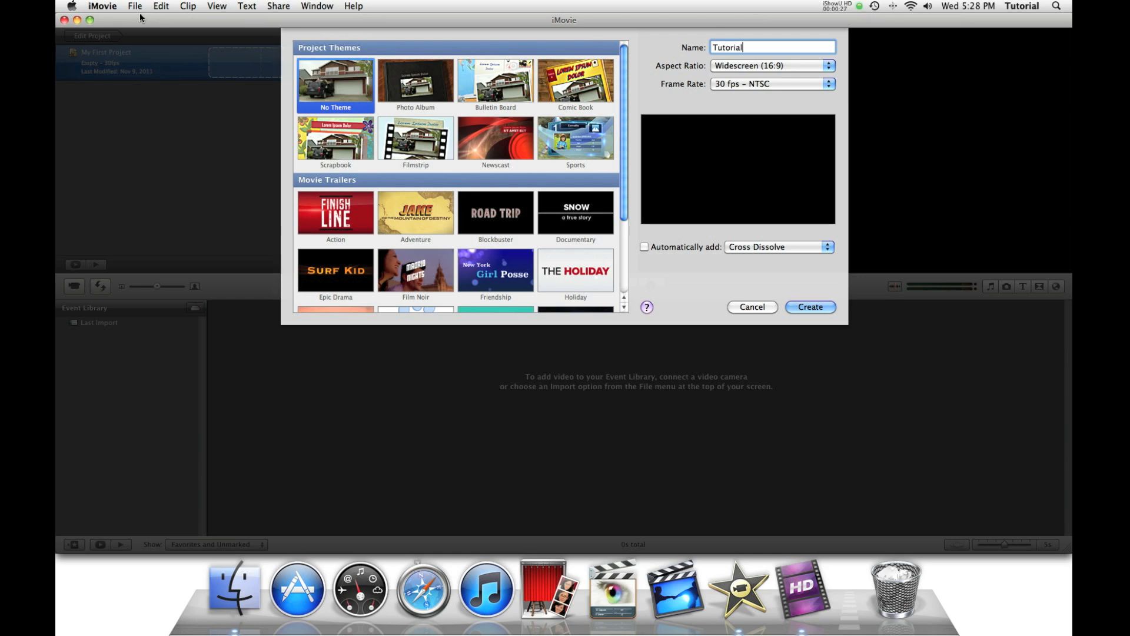
left_click(809, 306)
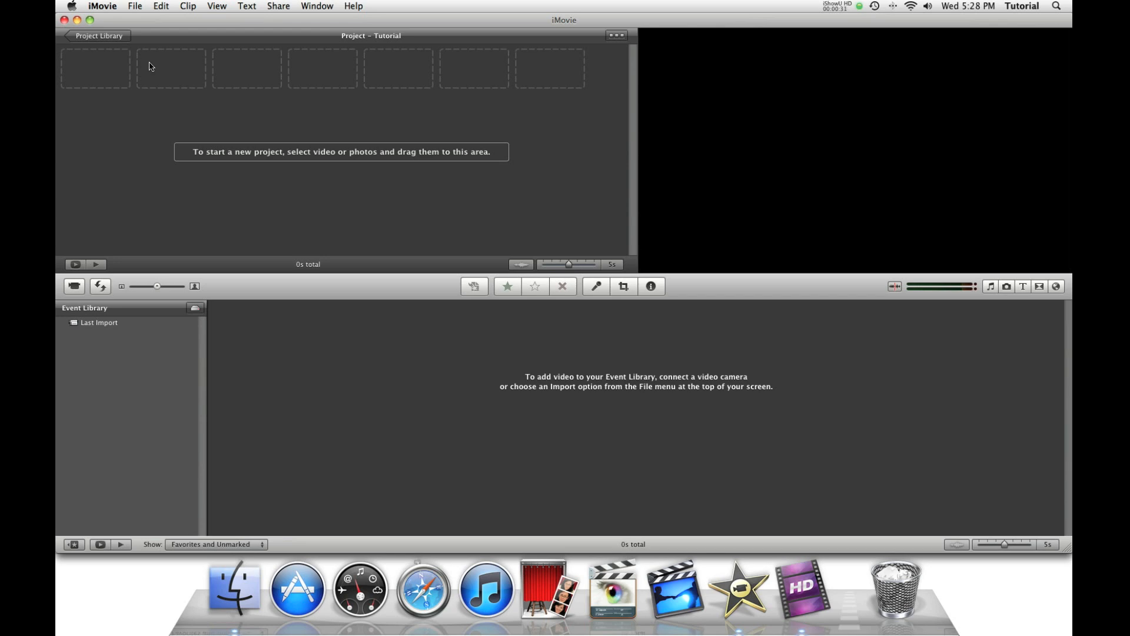
mouse_move(140, 7)
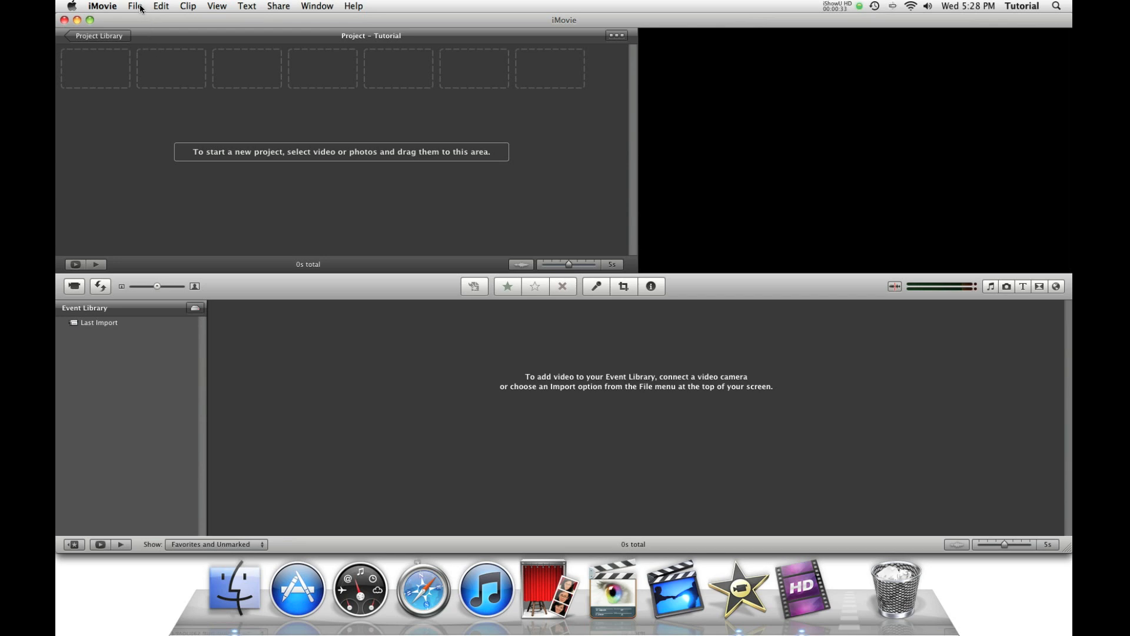
Start importing movies and select every clip in the Movies > Sample folder.
left_click(134, 6)
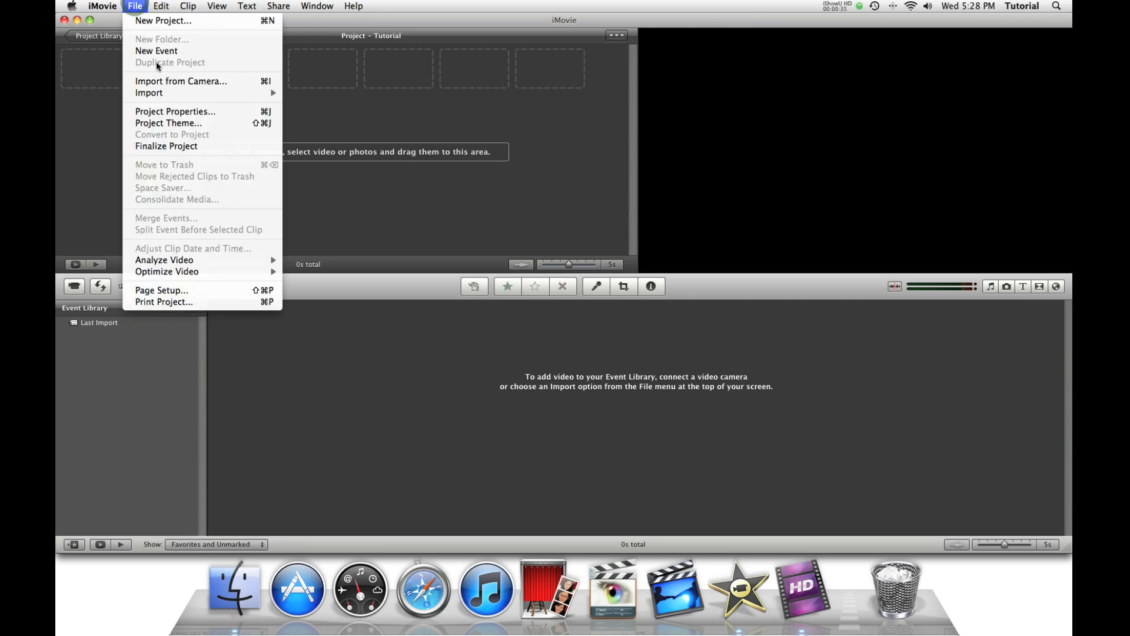
mouse_move(150, 92)
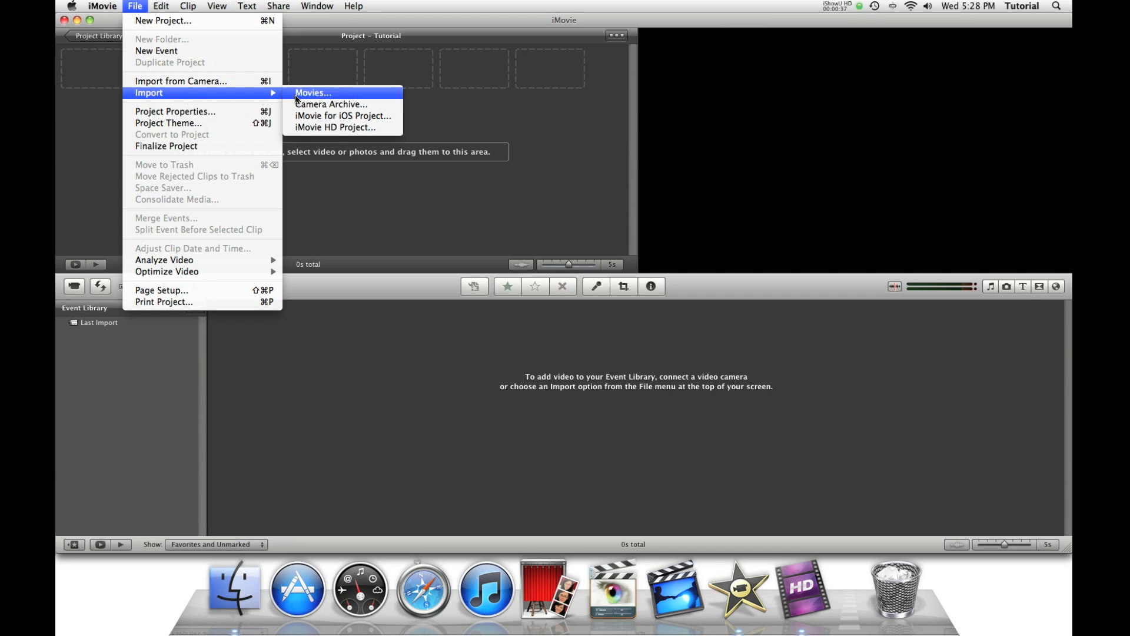
left_click(312, 92)
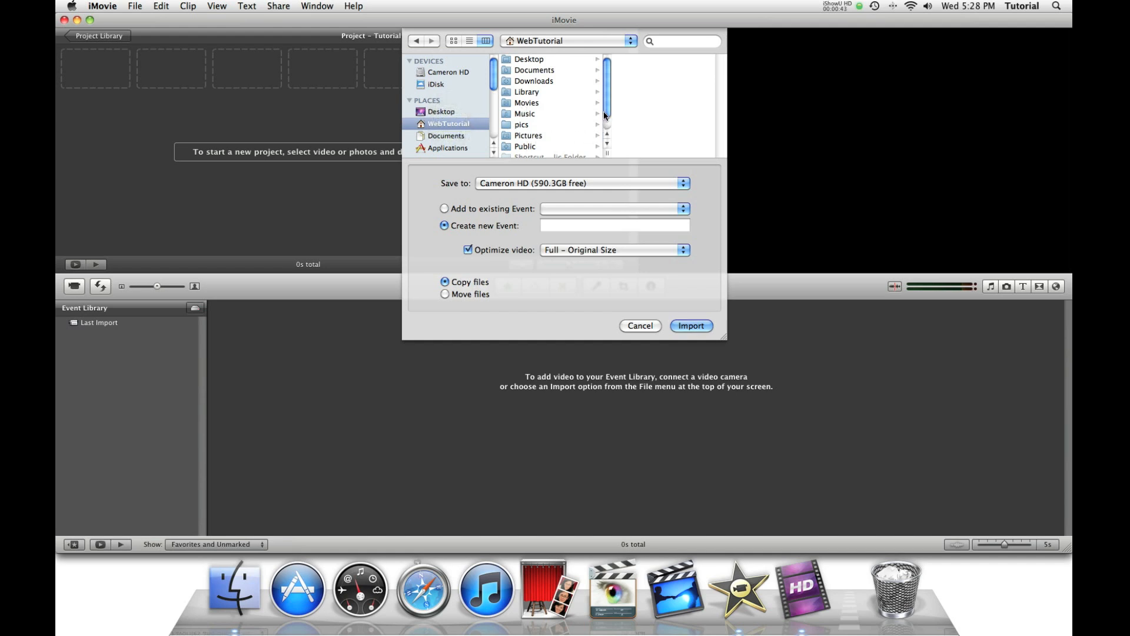
left_click(528, 86)
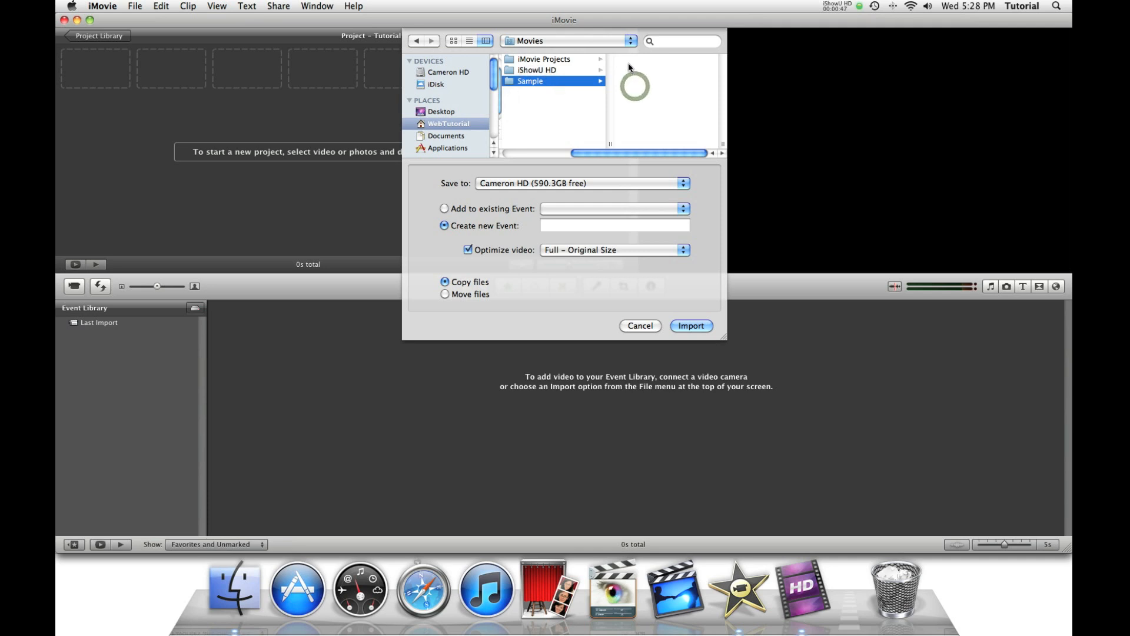
left_click(530, 82)
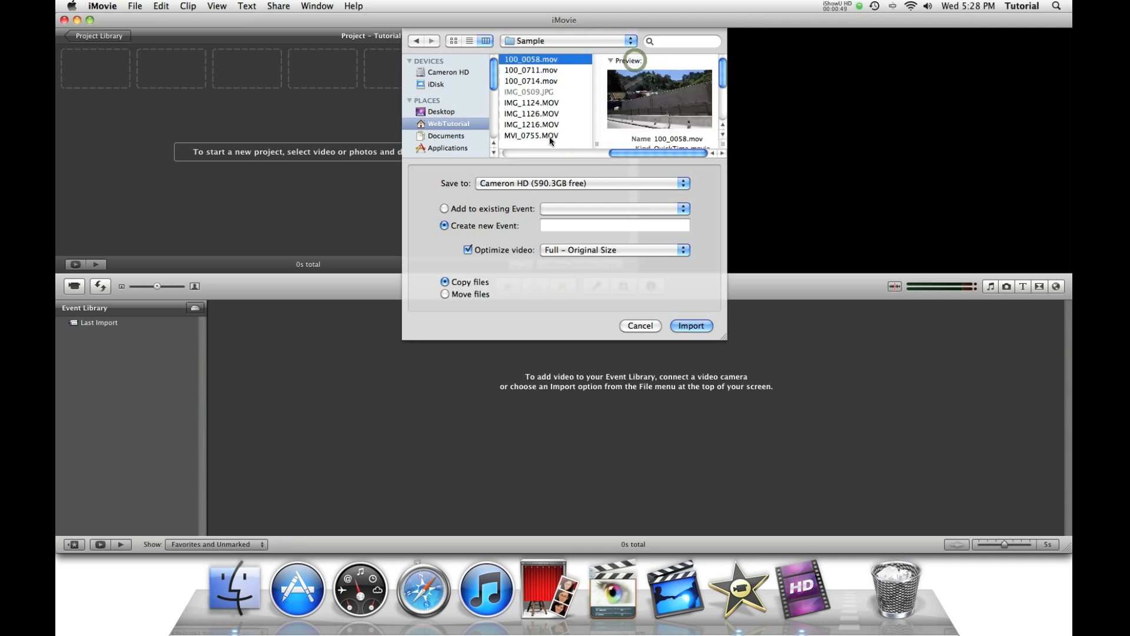
key("cmd+a")
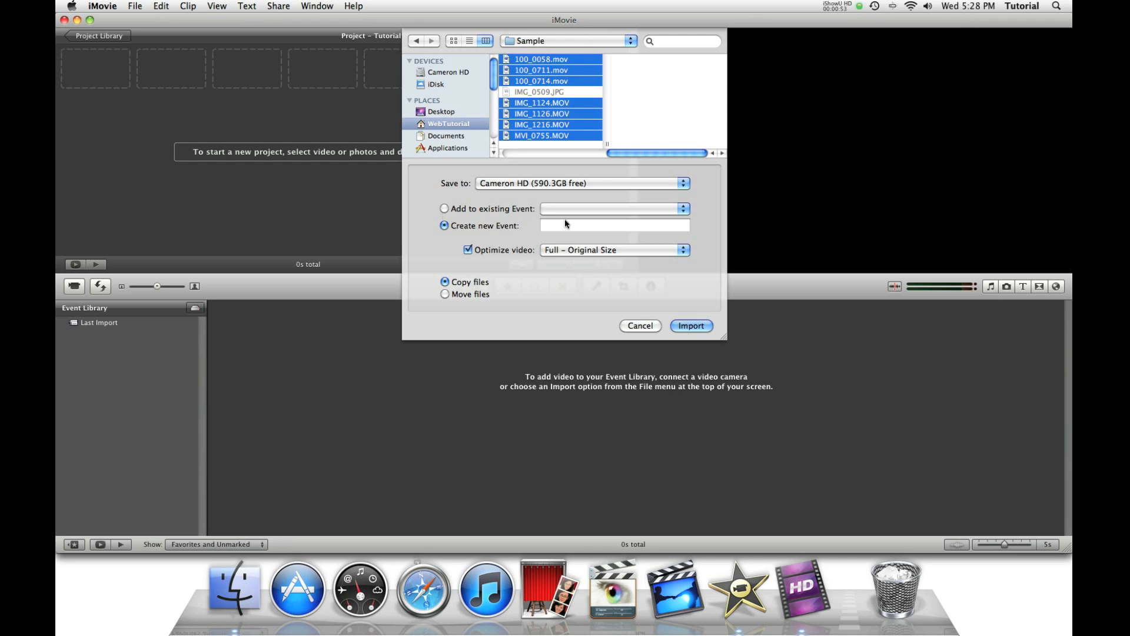
Name the new event 'example' for the imported clips.
left_click(614, 225)
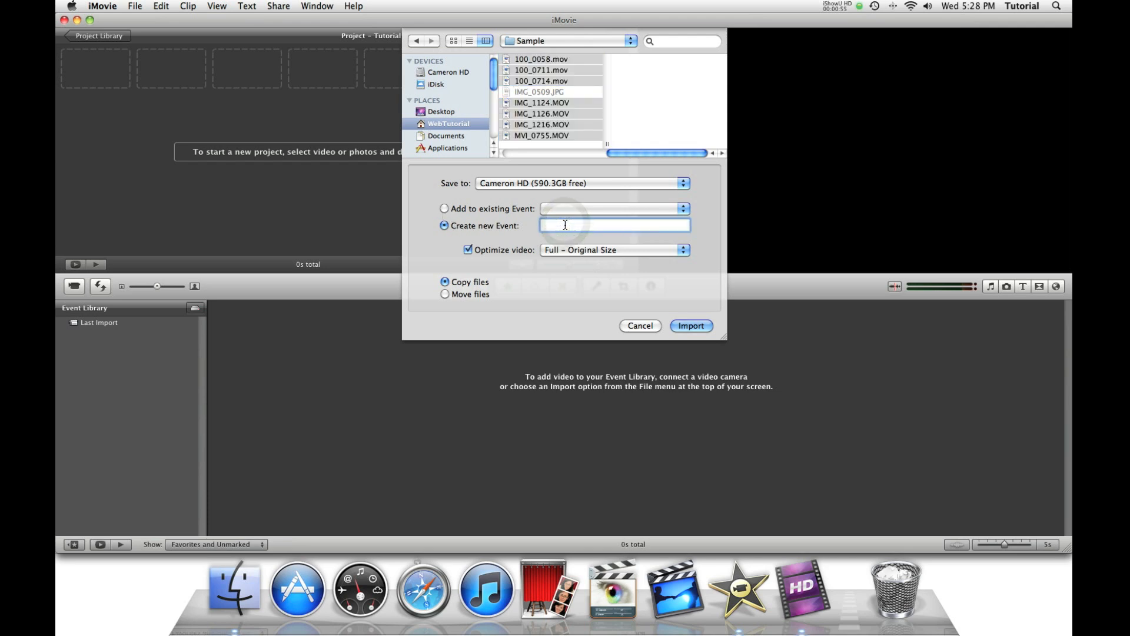
left_click(615, 225)
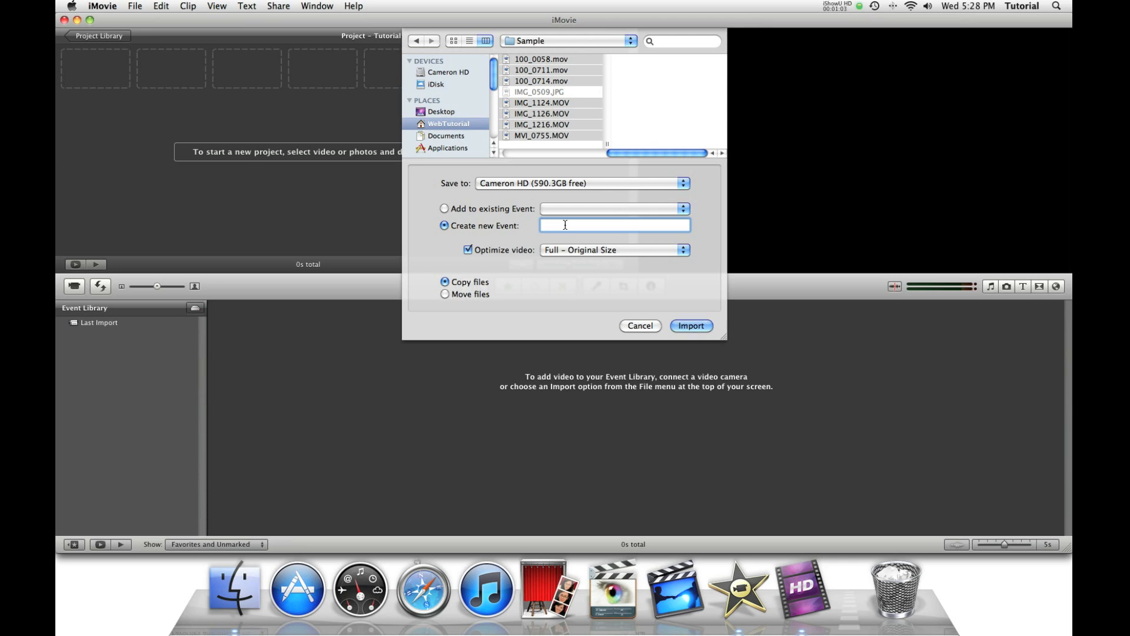
type("exampl")
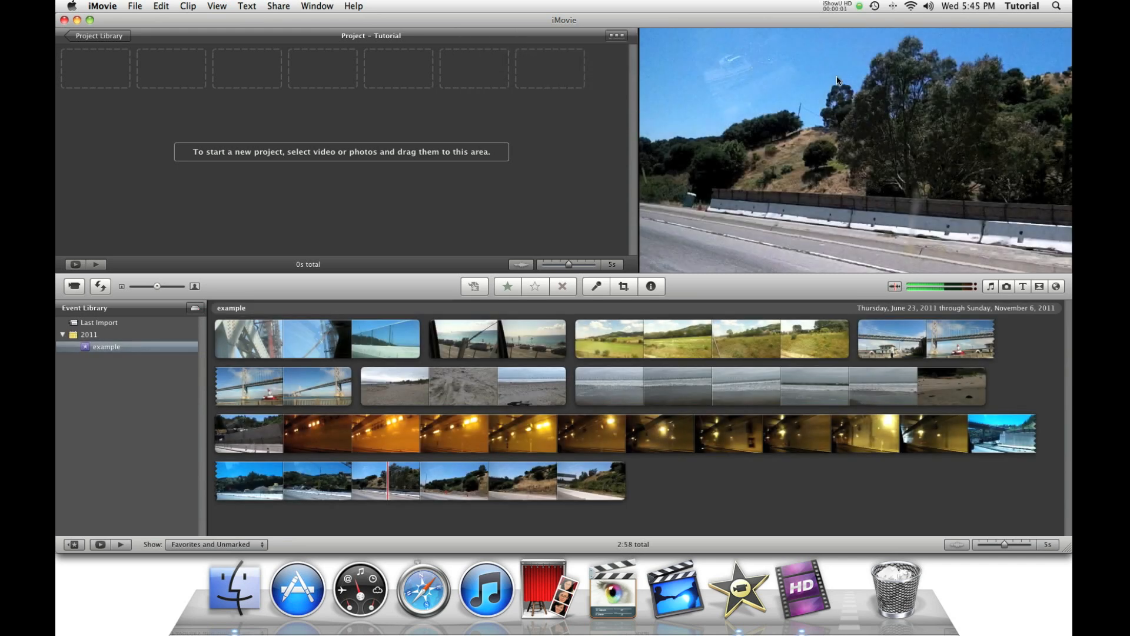
mouse_move(831, 158)
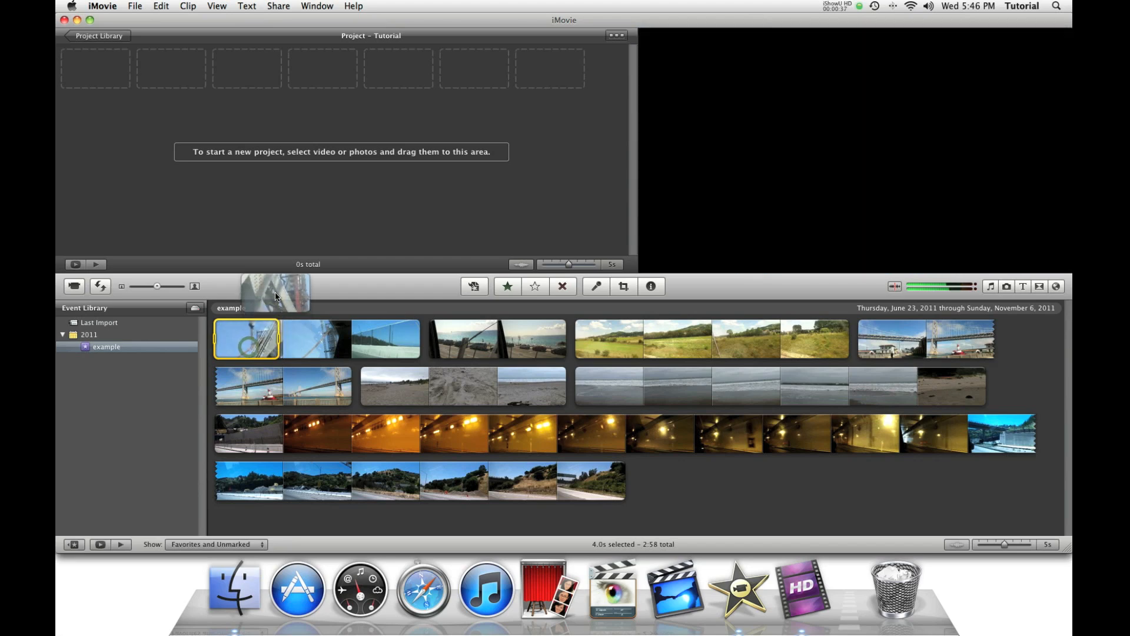
left_click_drag(246, 338, 94, 68)
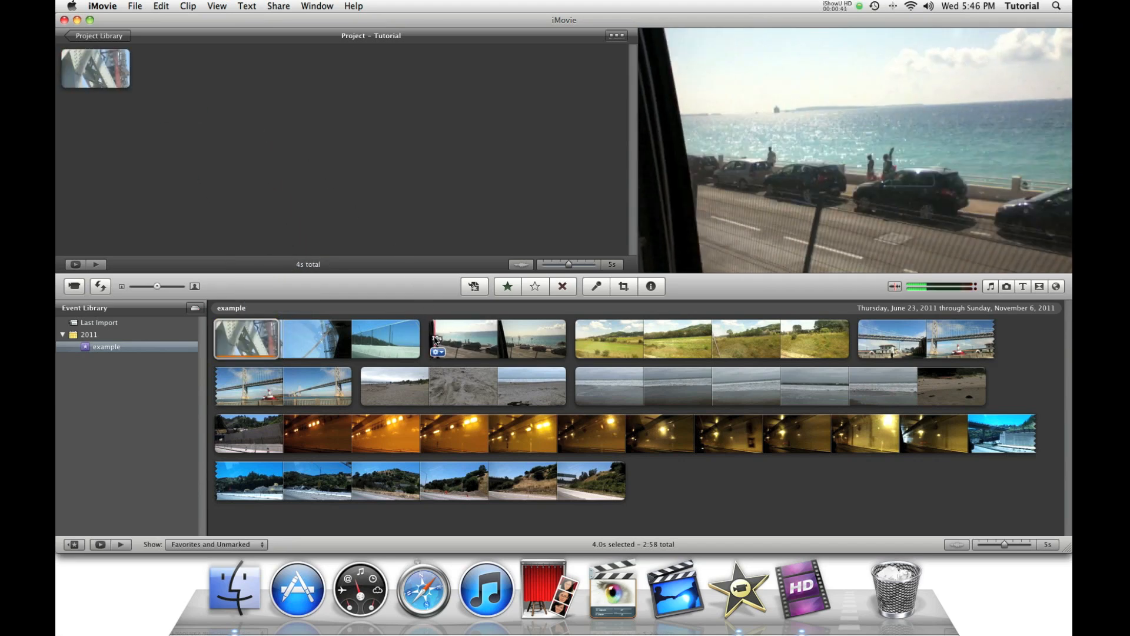
left_click(461, 340)
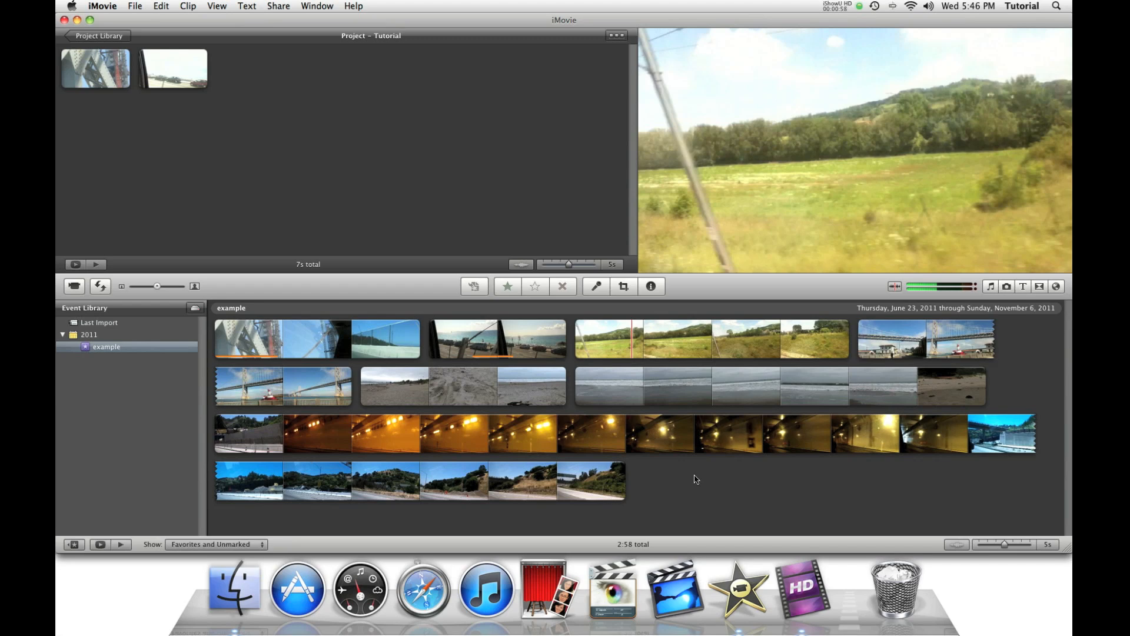
mouse_move(683, 334)
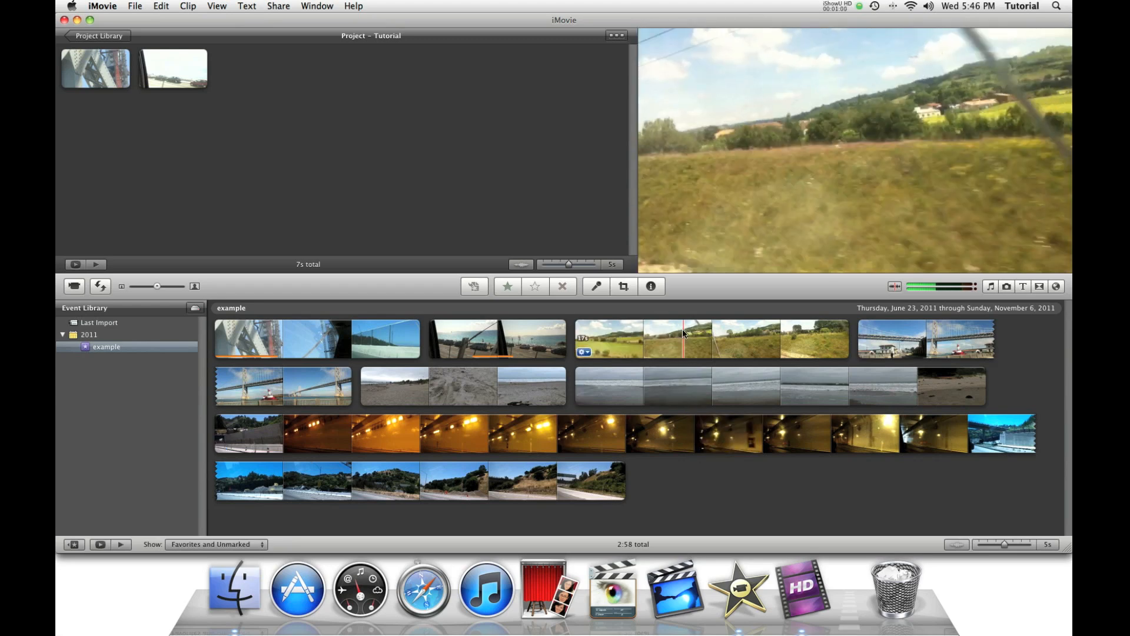
left_click(711, 339)
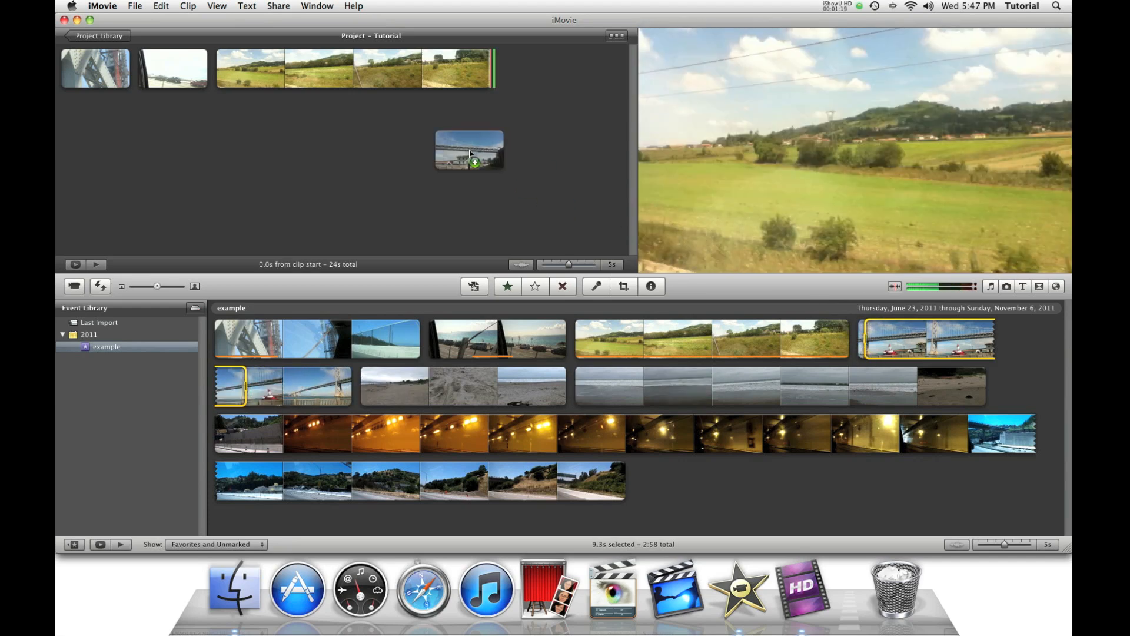
left_click_drag(469, 152, 534, 69)
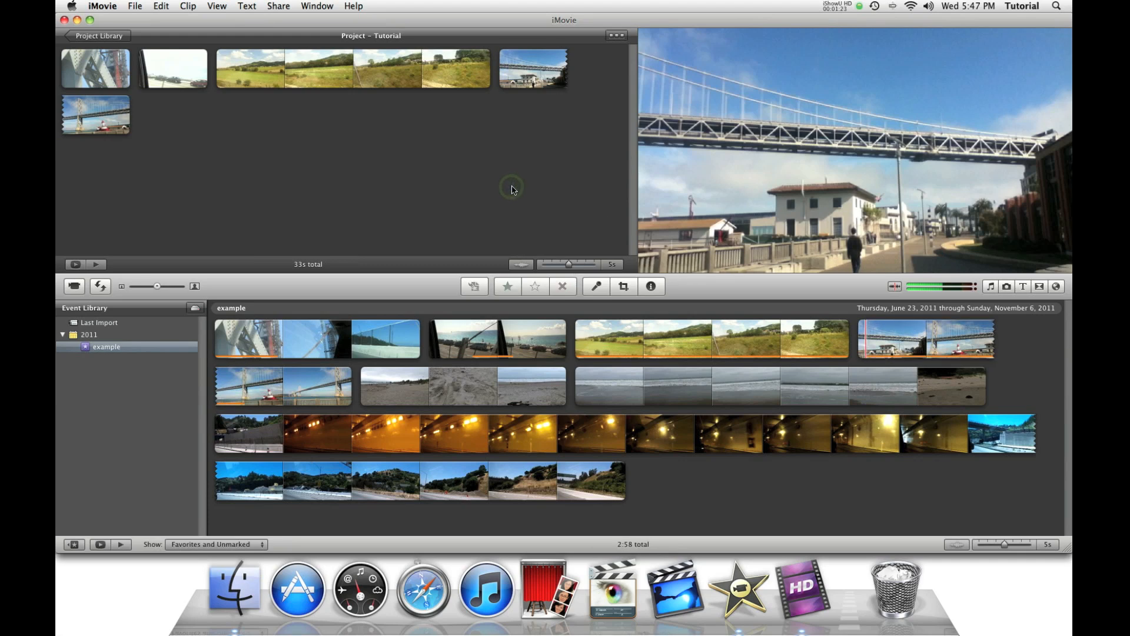
mouse_move(934, 258)
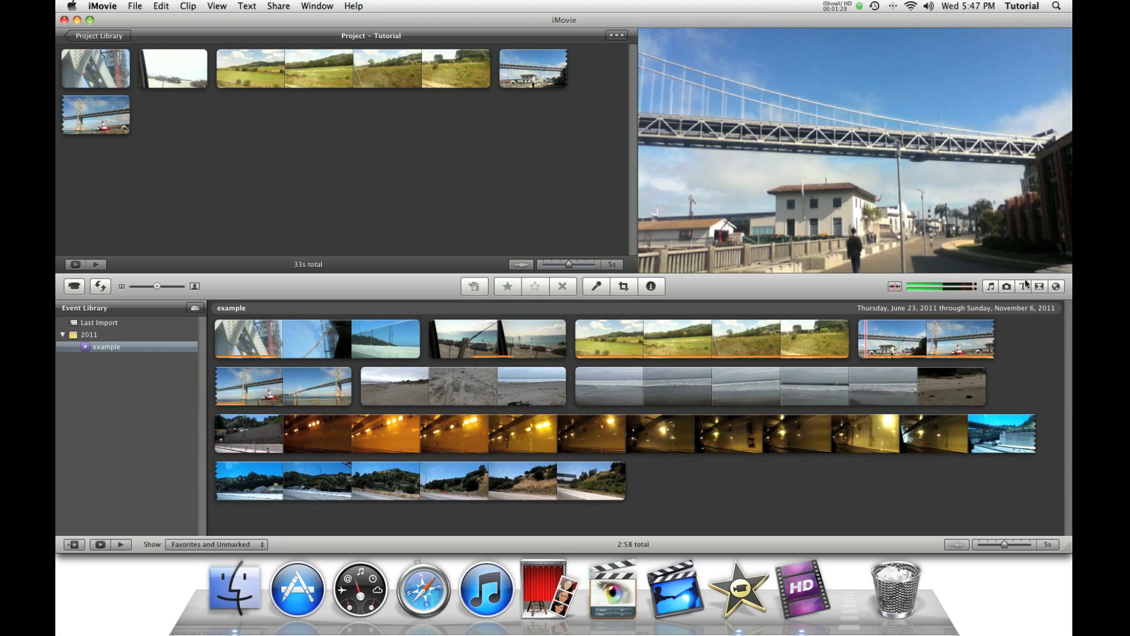
Add a title from the Titles browser and give it a plain Black background after previewing others.
left_click(1024, 286)
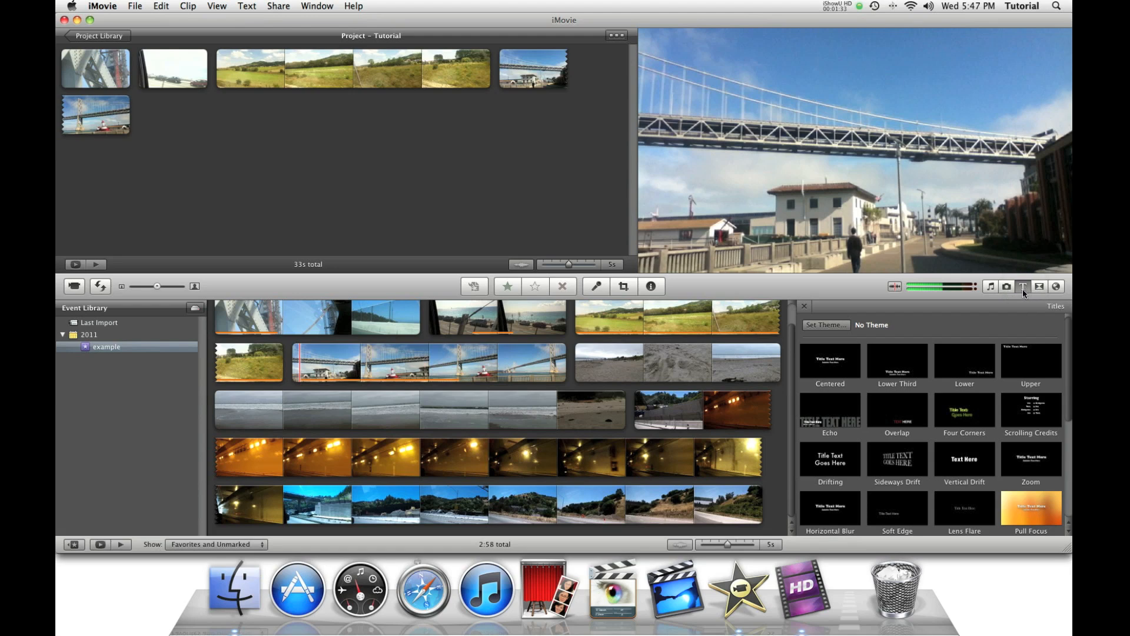
mouse_move(837, 365)
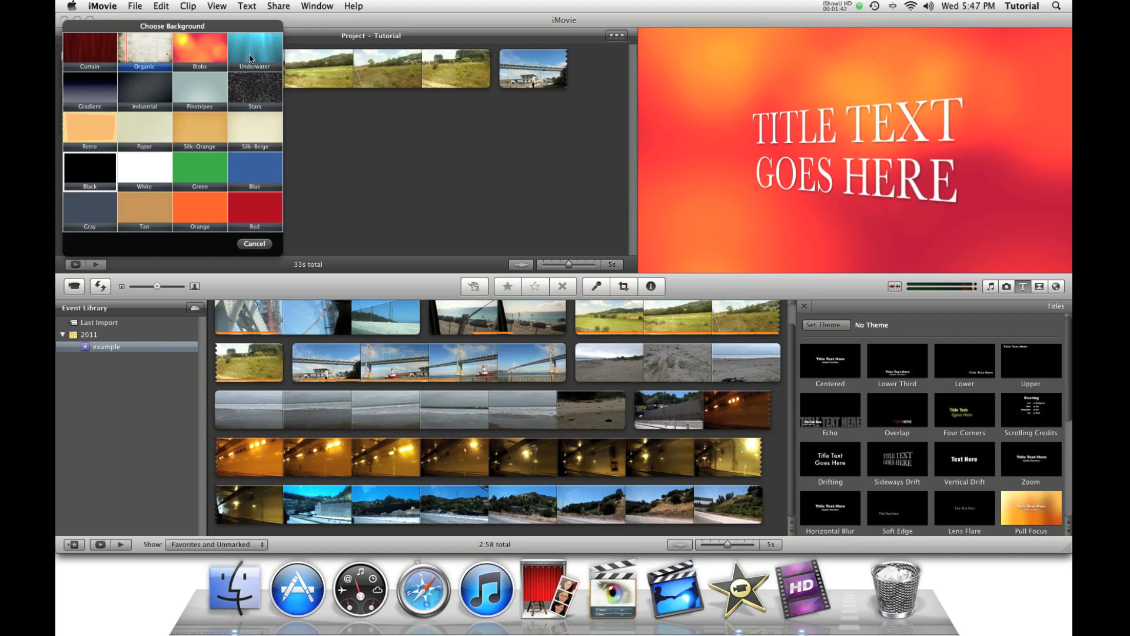
left_click(201, 90)
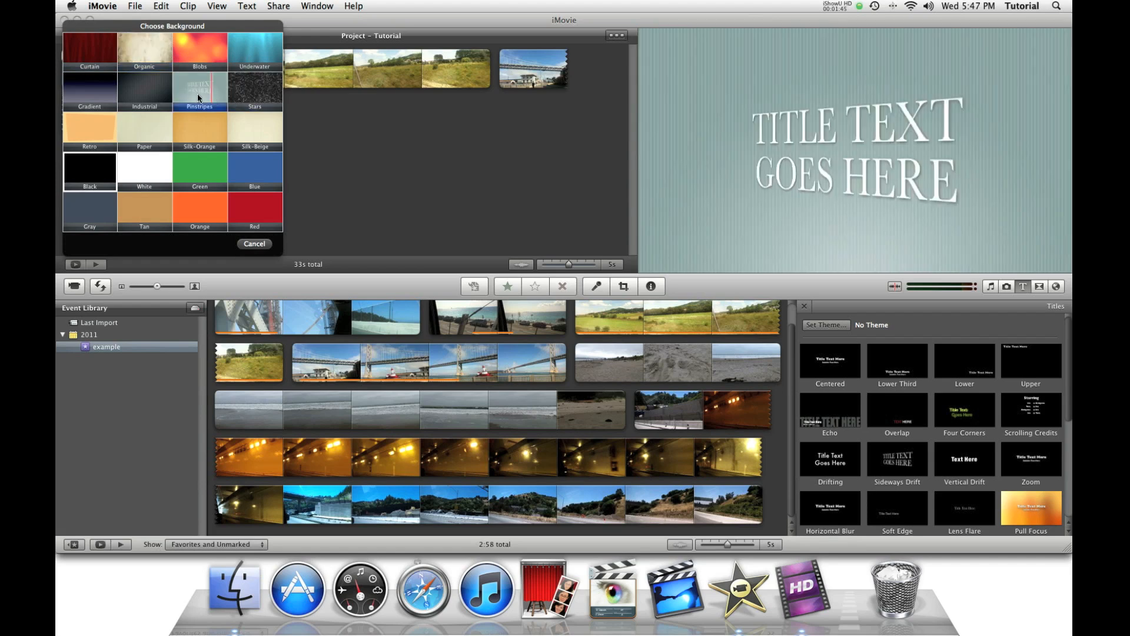
left_click(90, 91)
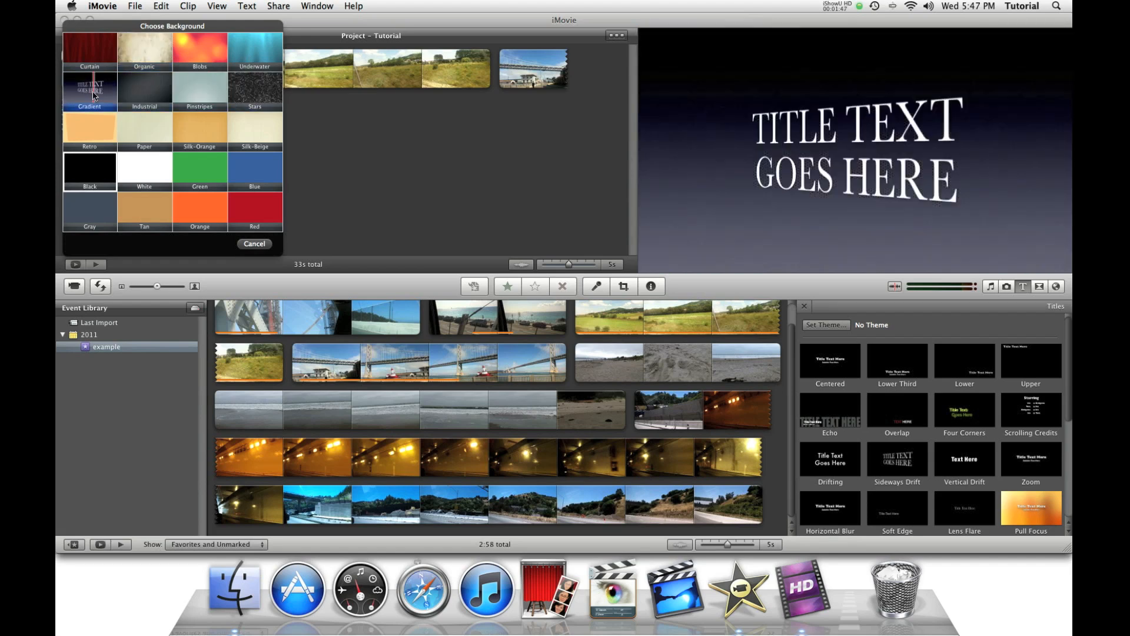
left_click(89, 128)
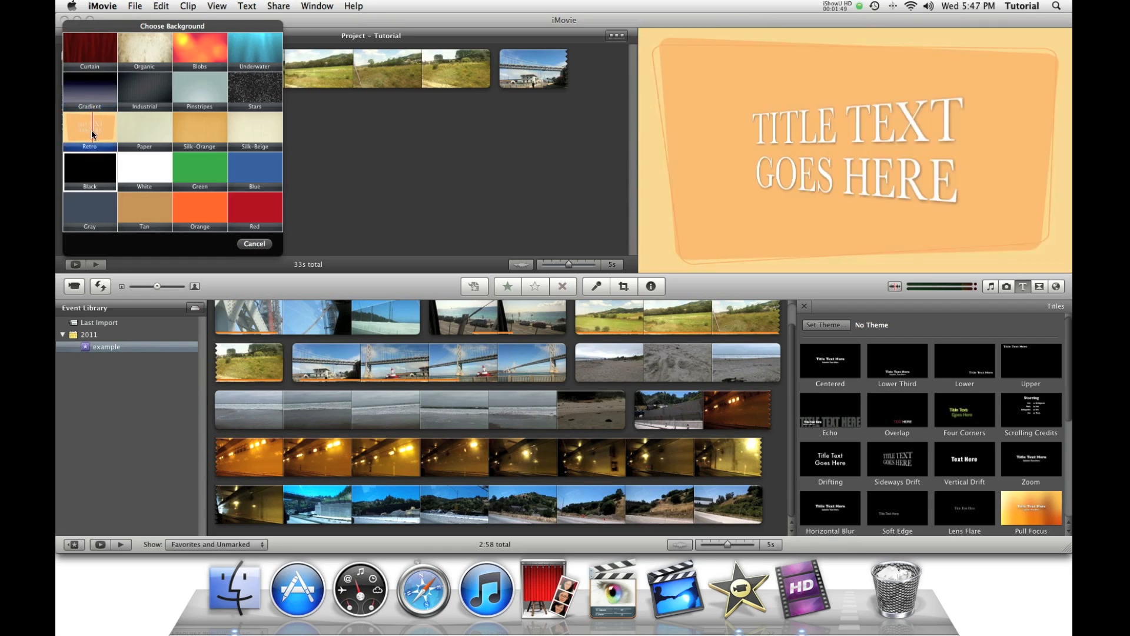
left_click(90, 170)
type("T")
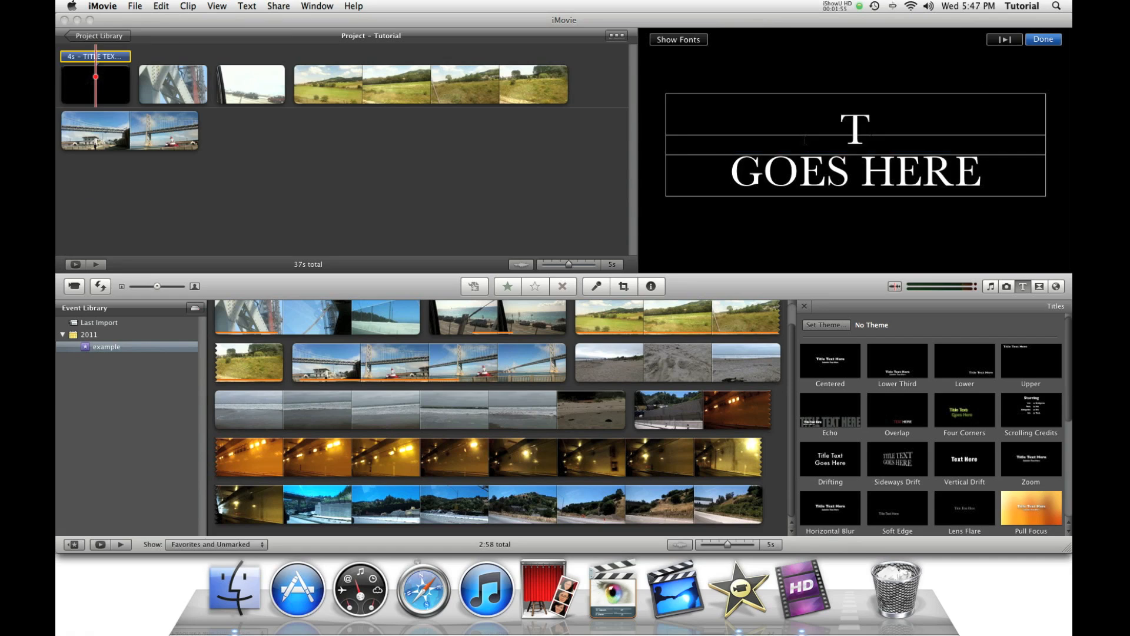
Enter the title lines 'Tutorial Movie' and 'by iMovie How To'.
type("utorial Mi")
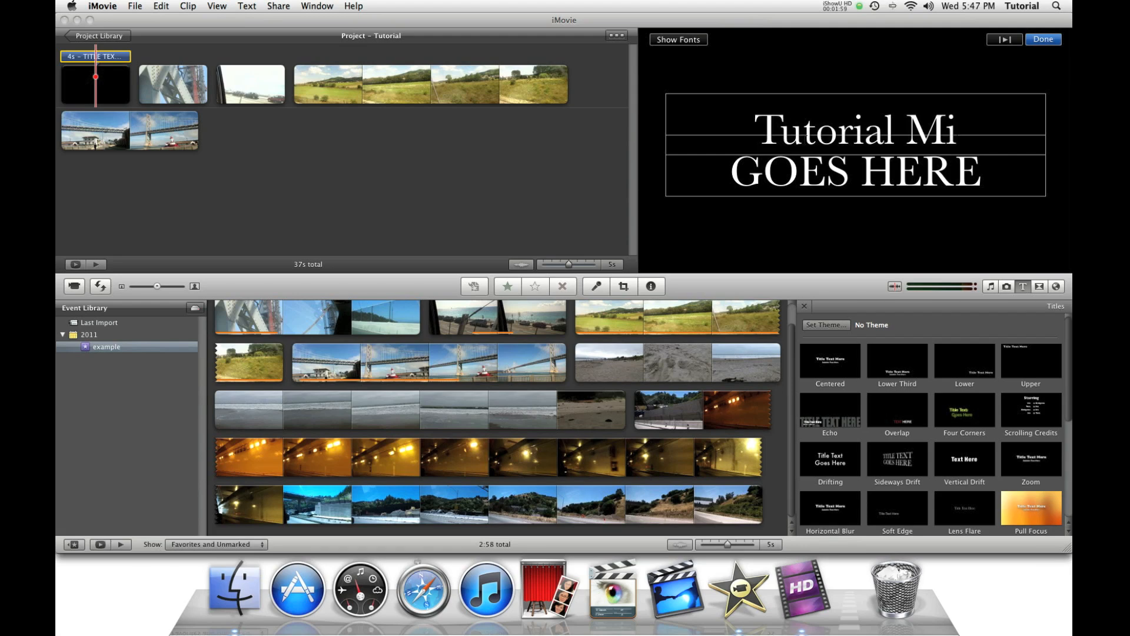
type("ovie")
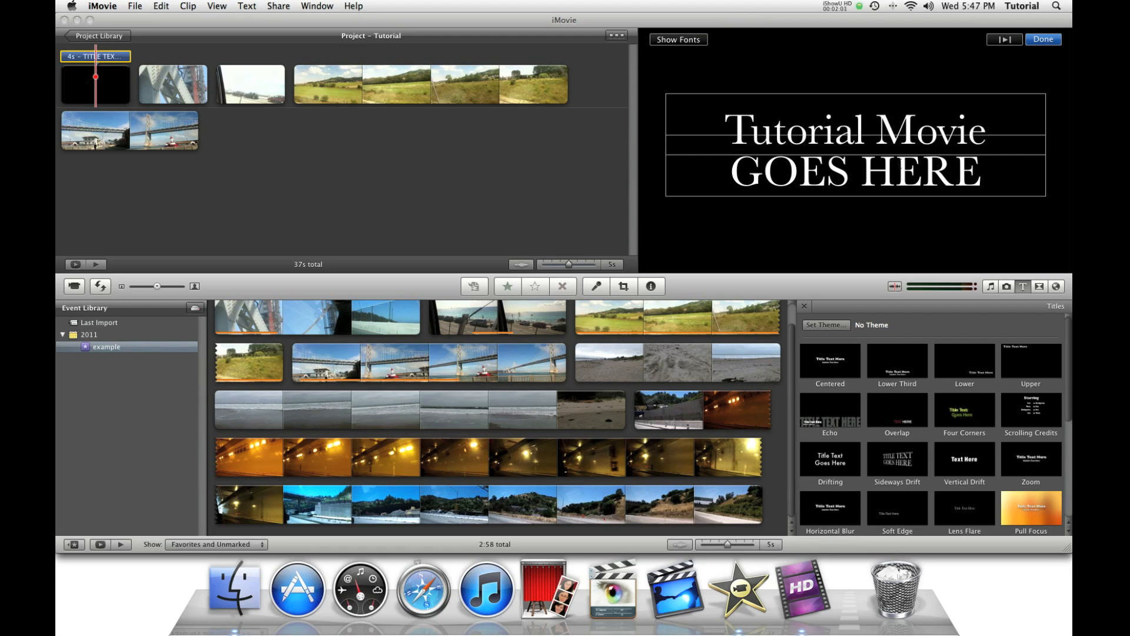
type("by")
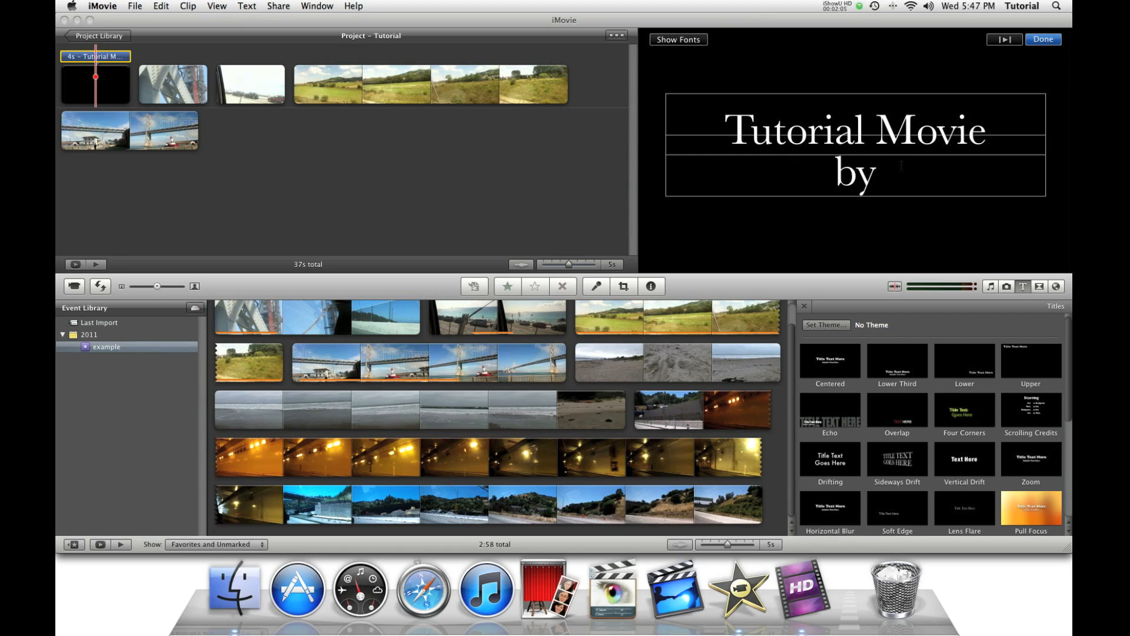
type("iMovie H")
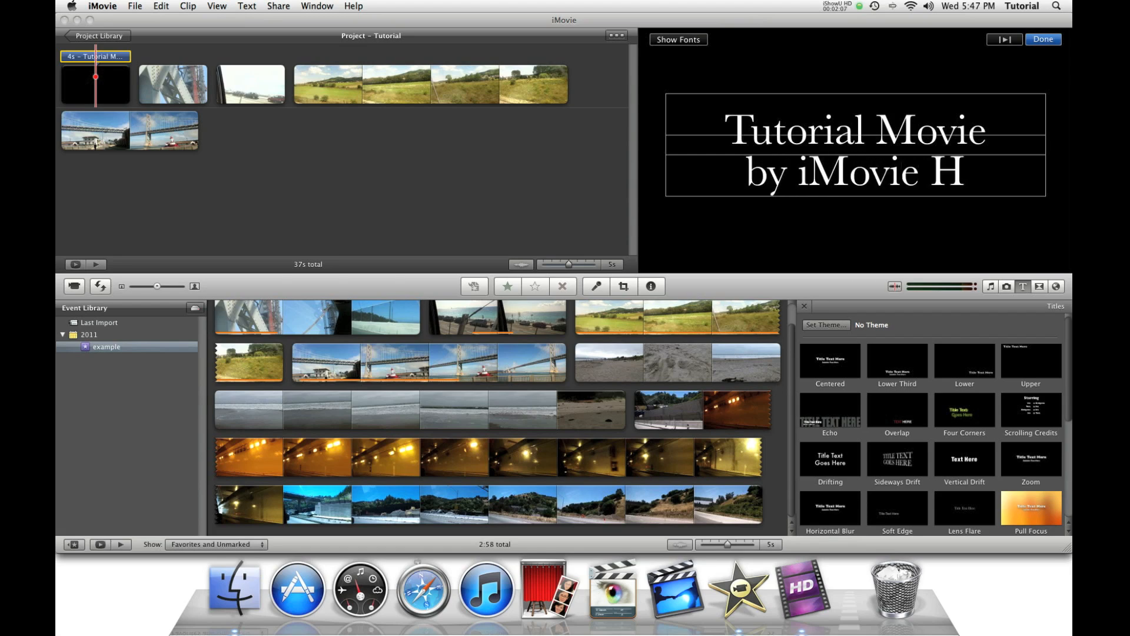
type("ow To")
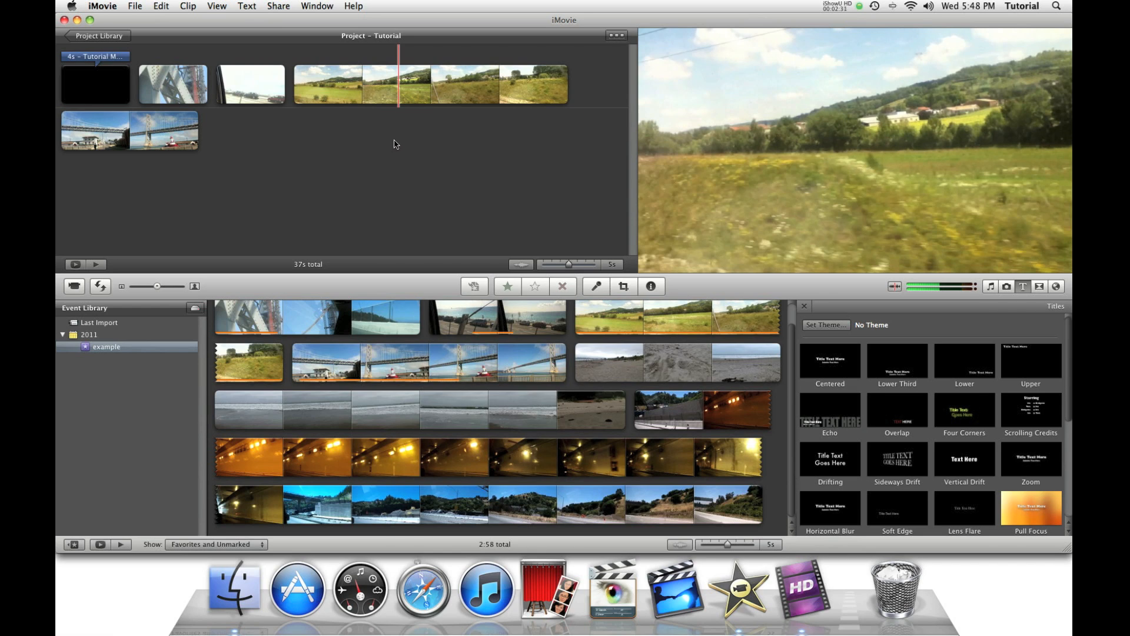
mouse_move(452, 257)
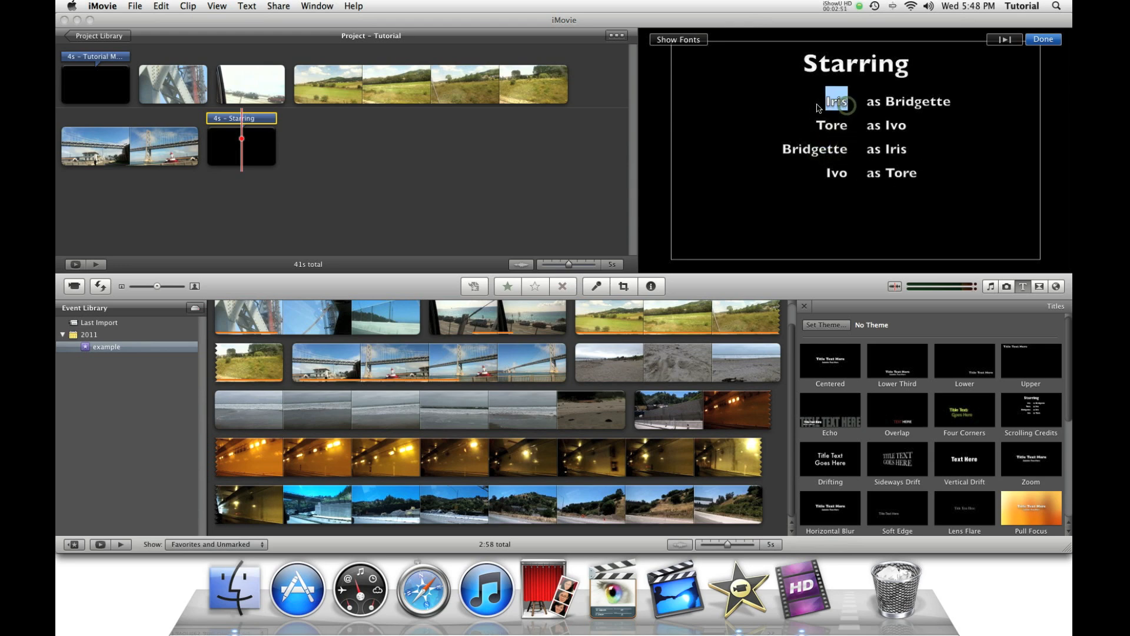
Write the first credit line 'A Film by' crediting 'iMovie How To'.
type("A")
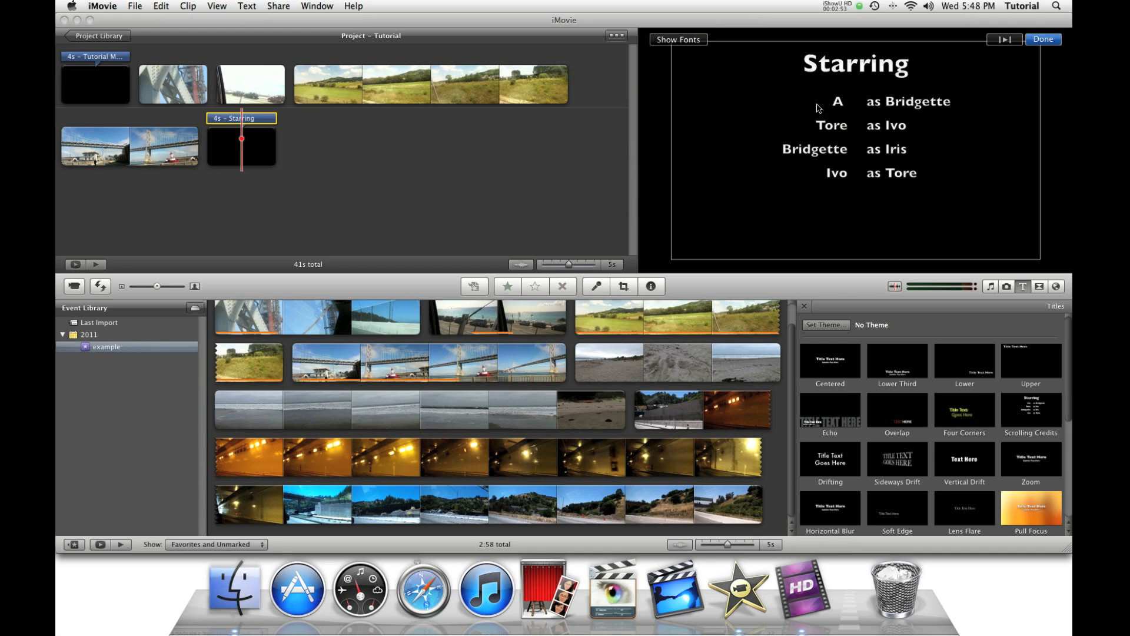
type("A Film by")
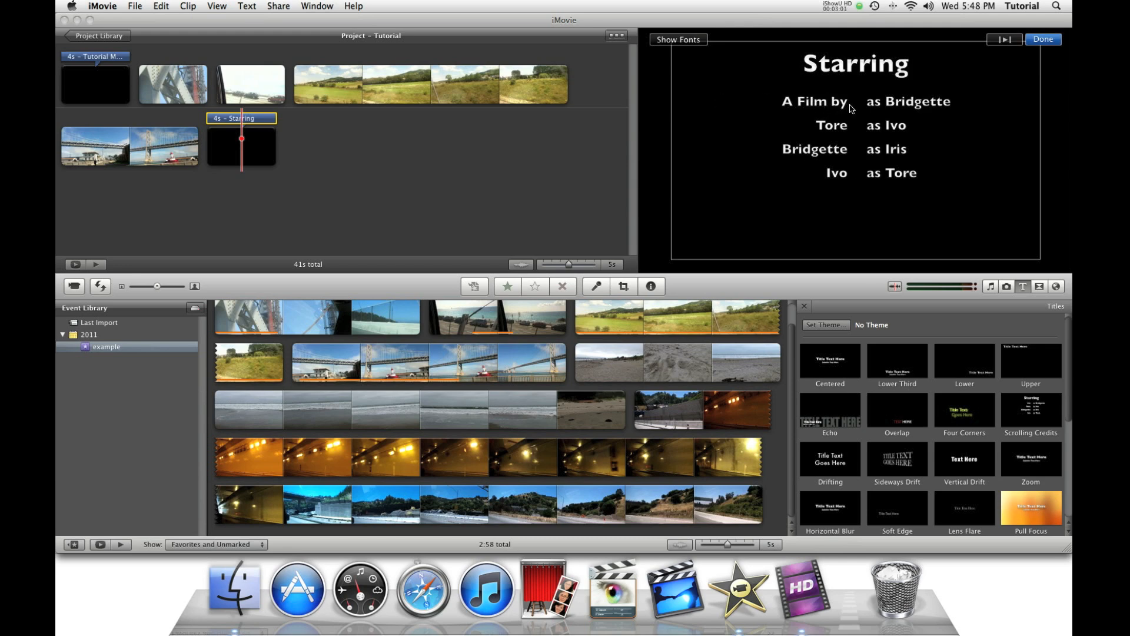
double_click(909, 101)
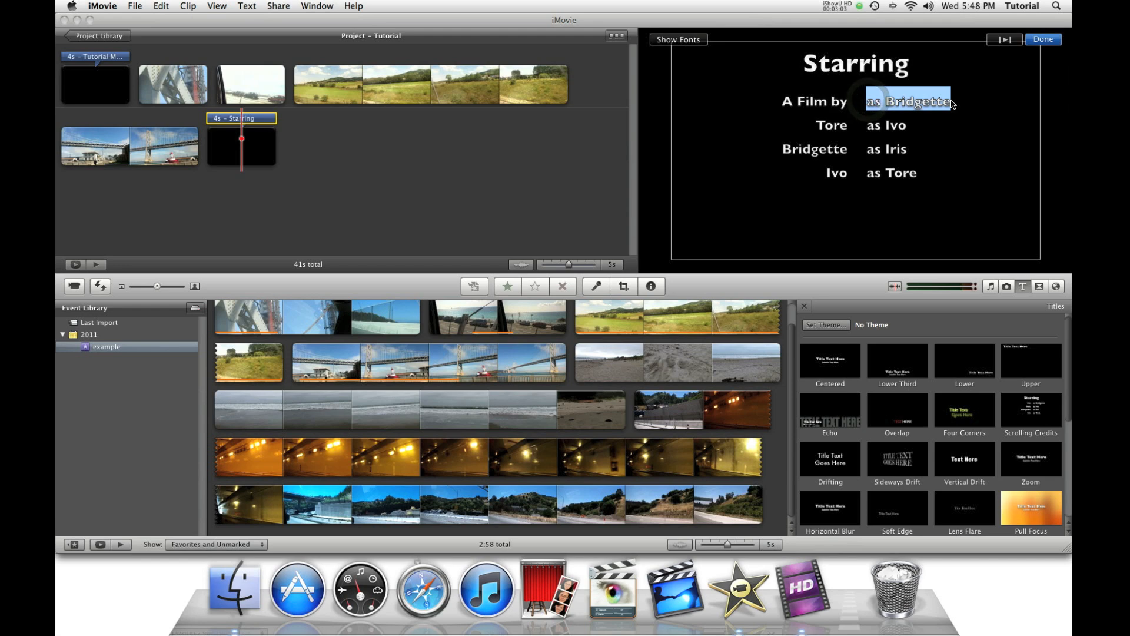
type("iMovie How To")
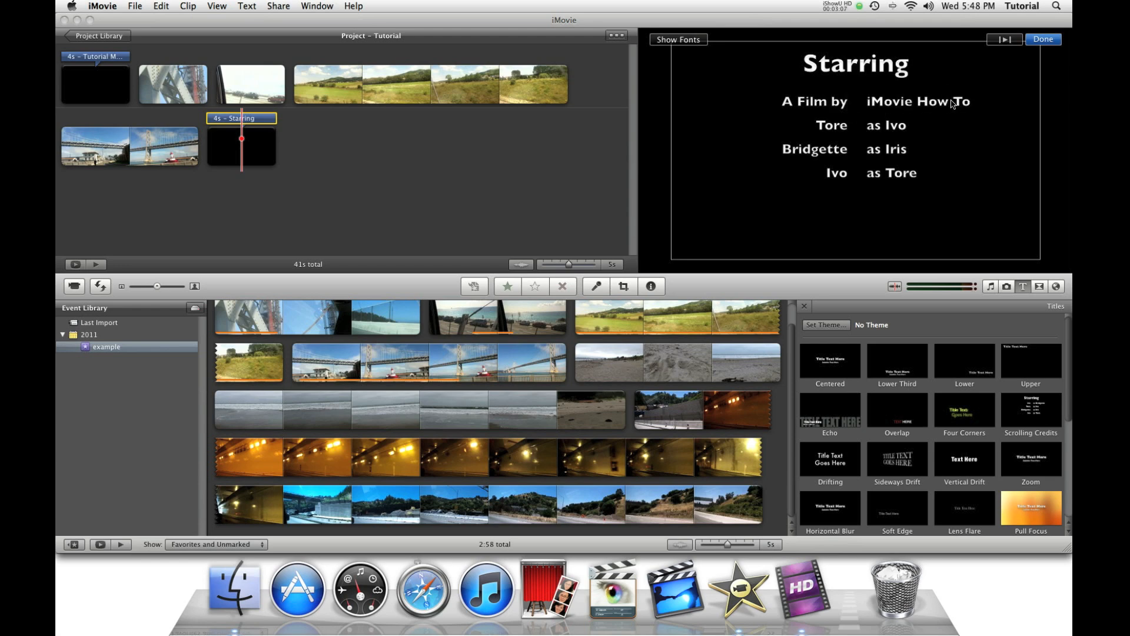
Write the second credit line 'Edited by iMovie How To'.
double_click(831, 125)
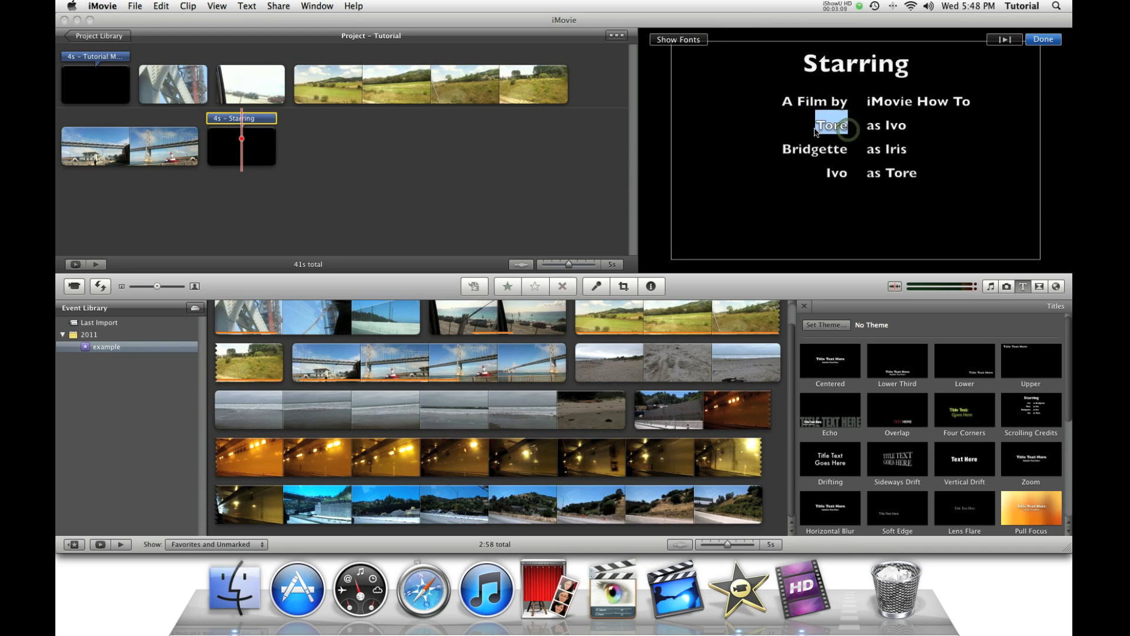
type("Edited by")
left_click(916, 126)
type("iM")
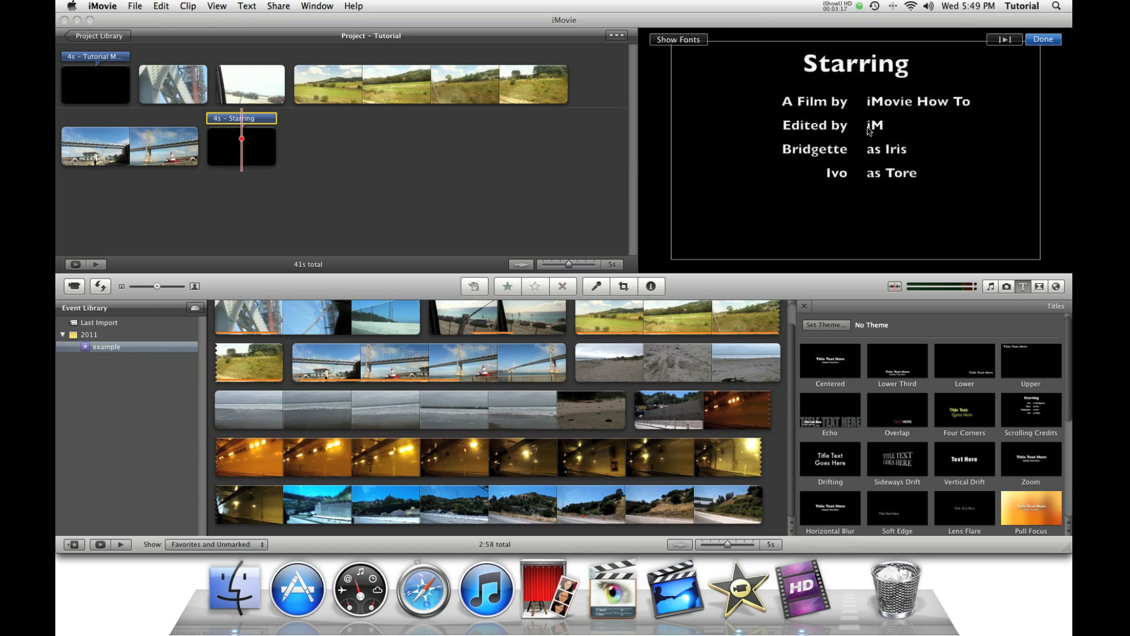
type("ovie How To")
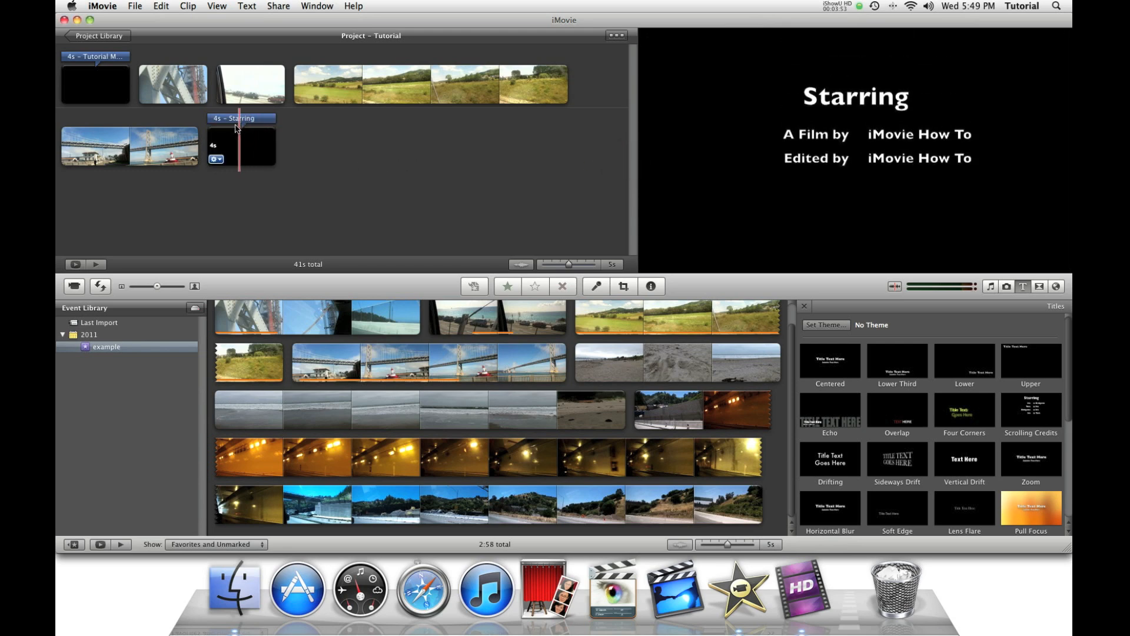
Retitle the credits clip to 'Movie Credits' and finish editing.
double_click(240, 143)
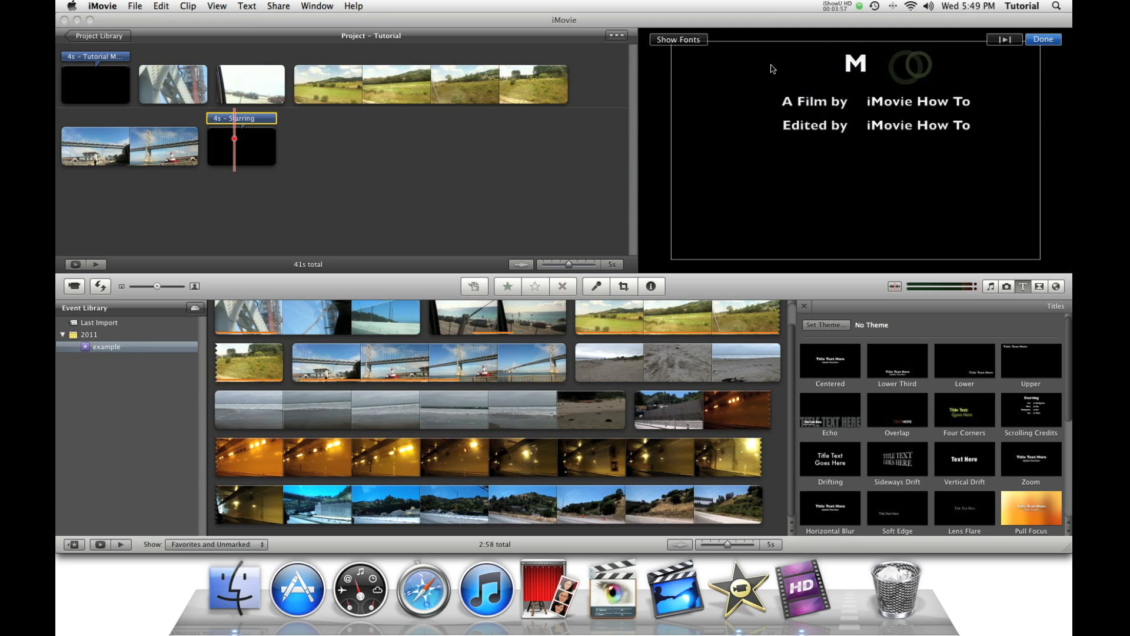
type("Movie Credits")
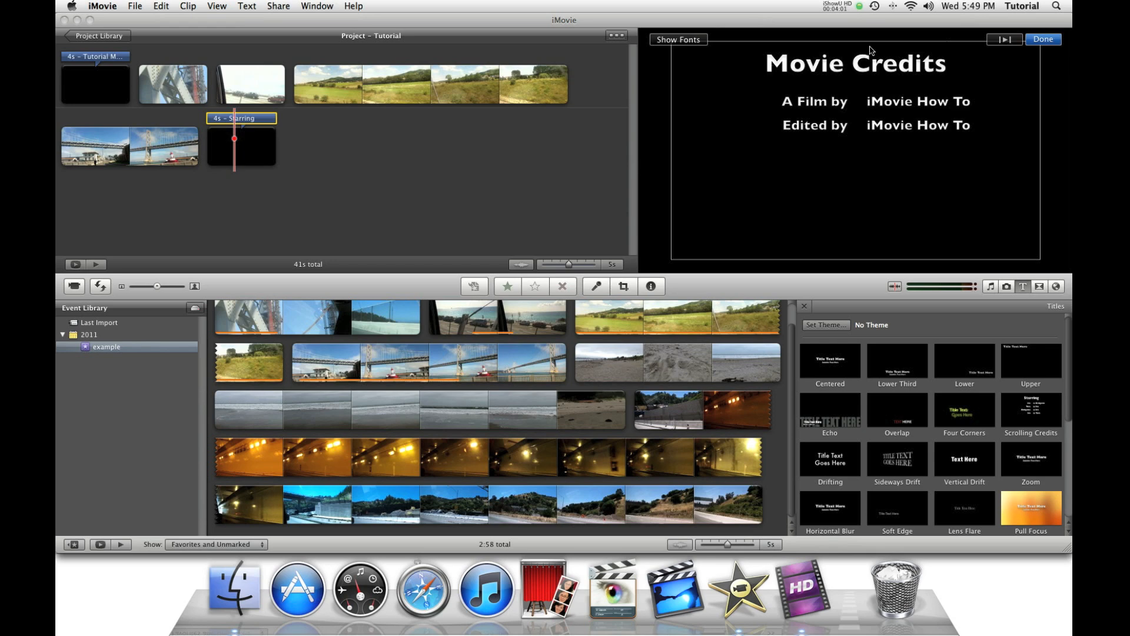
left_click(1042, 38)
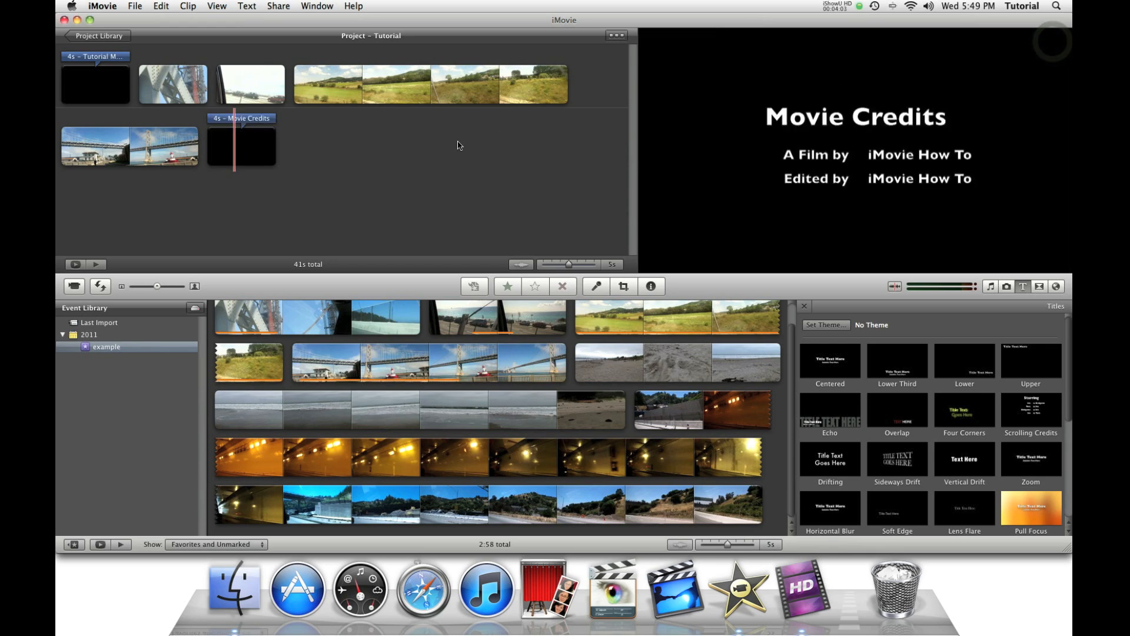